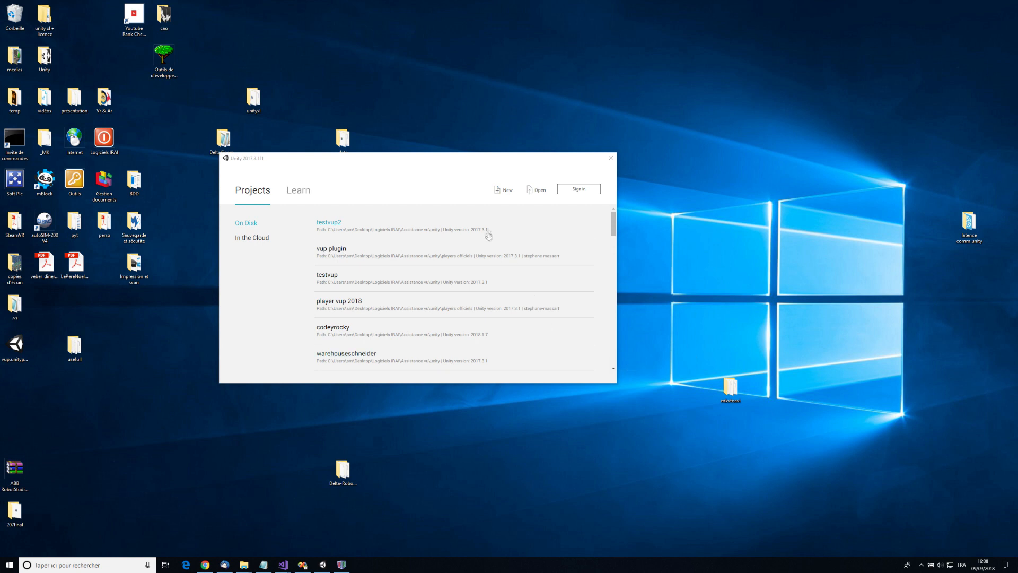
Step: Create a new 3D Unity project named testvup3 from Unity Hub
click(506, 189)
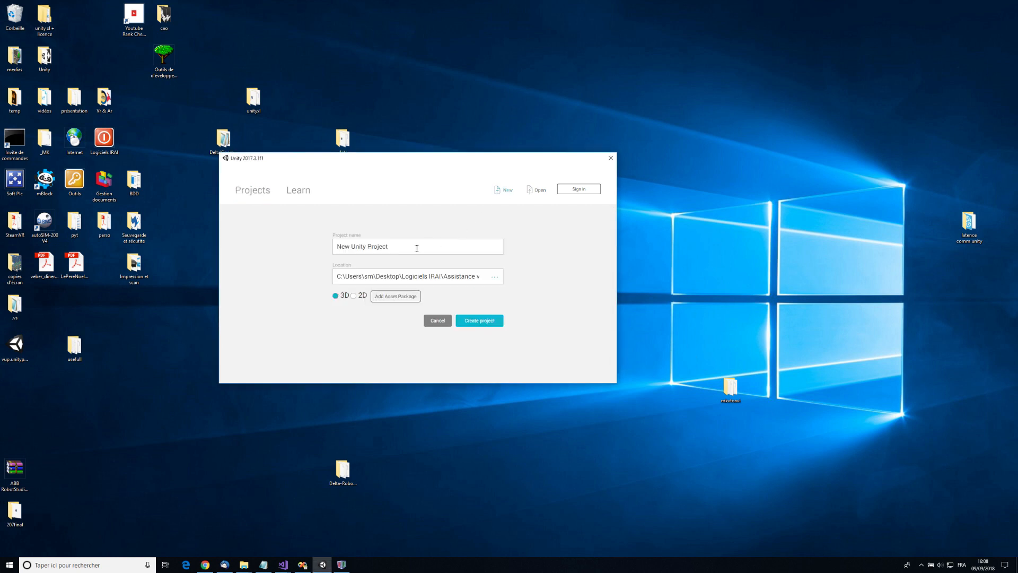
text(testvup3)
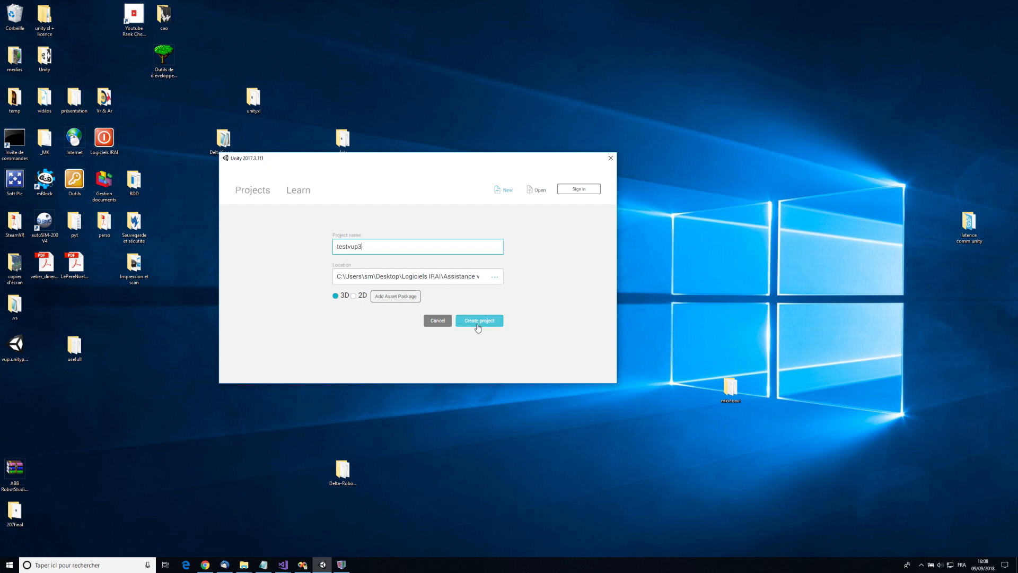
click(479, 321)
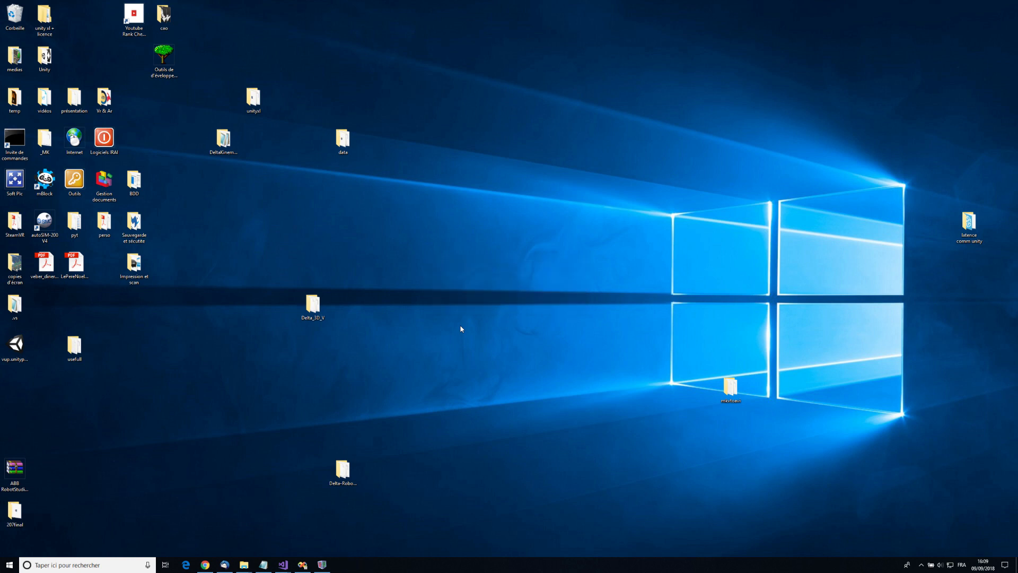
Step: Import all files of the vup custom package and view the resulting vup folder under Assets
click(340, 564)
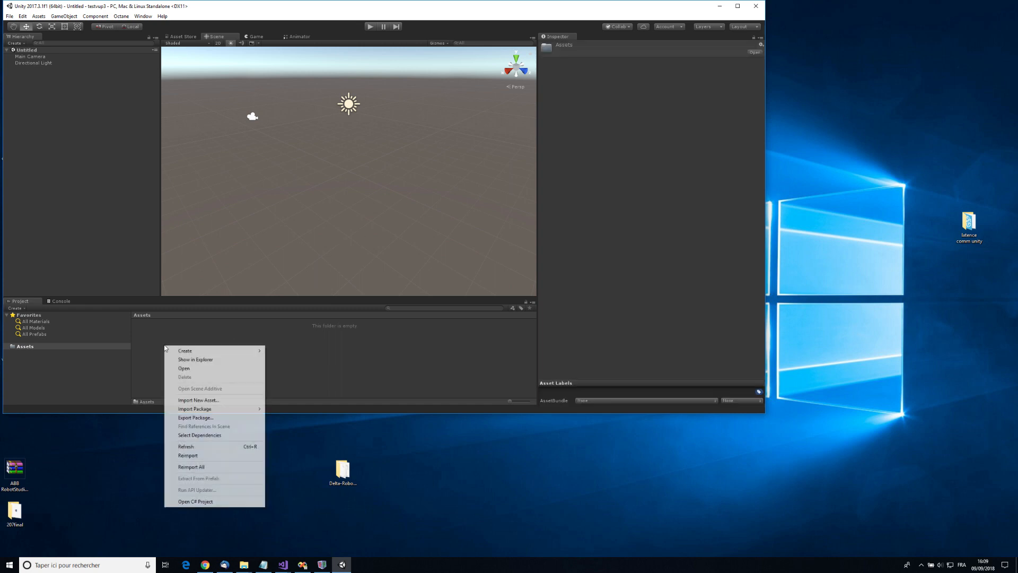
mouse_move(195, 408)
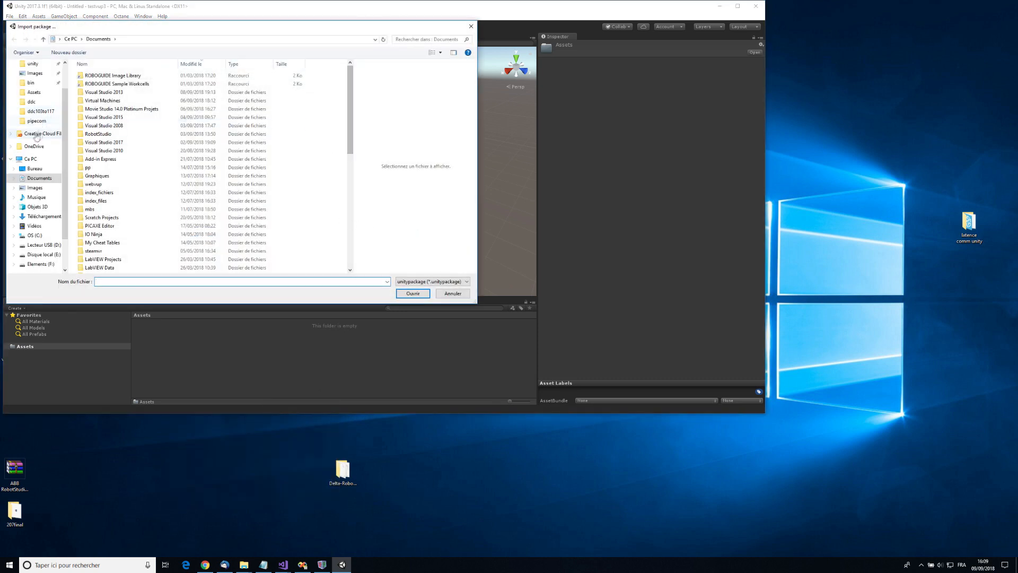
click(34, 169)
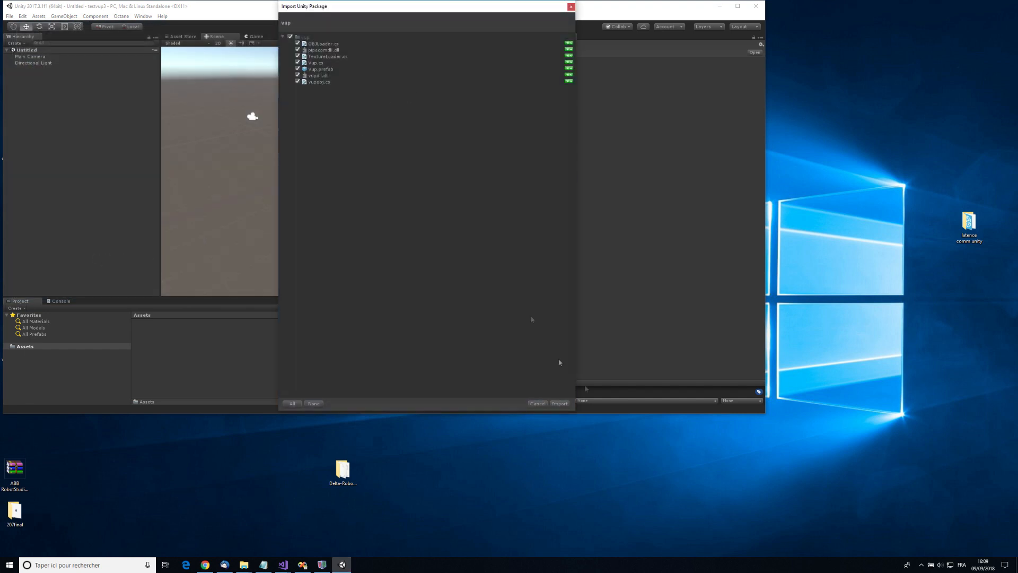
click(559, 403)
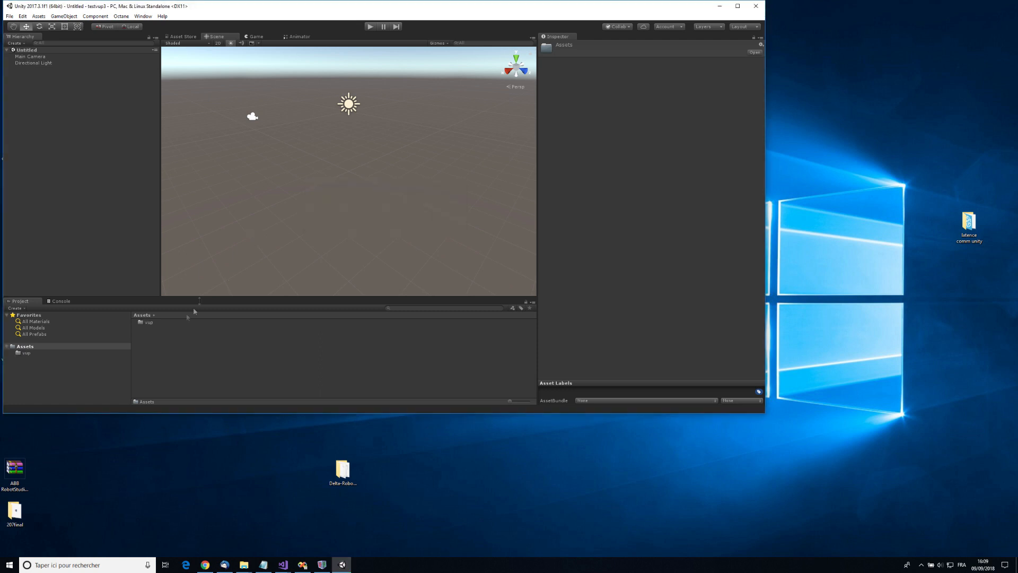
double_click(27, 352)
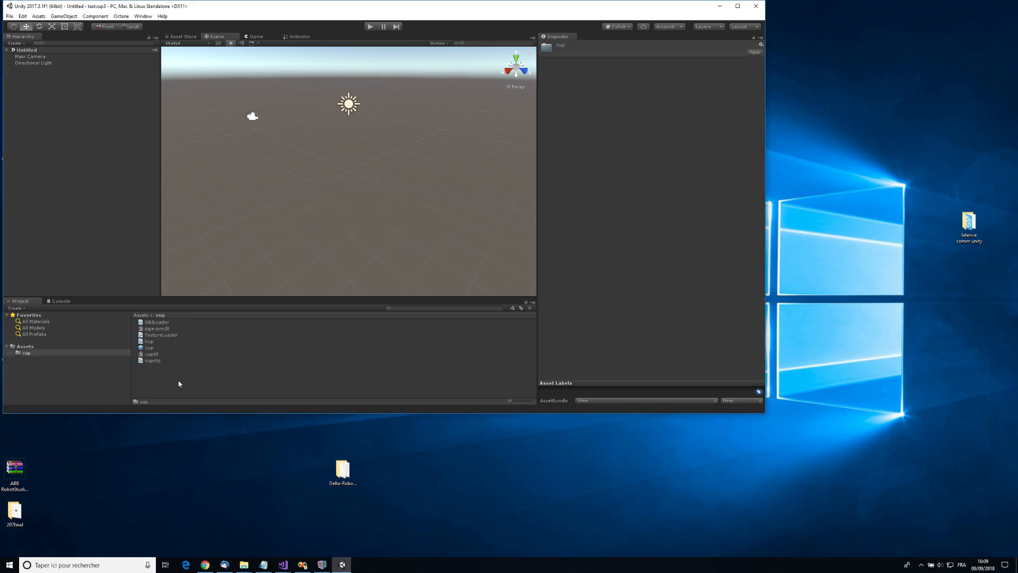
Step: Place the vup prefab in the Hierarchy and save the scene as test in Assets
click(150, 348)
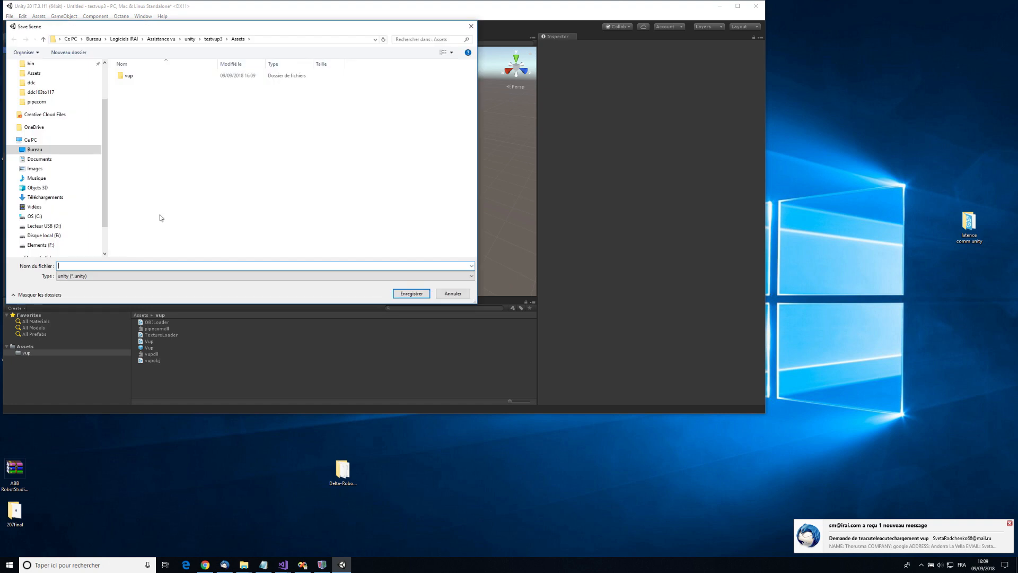
click(411, 293)
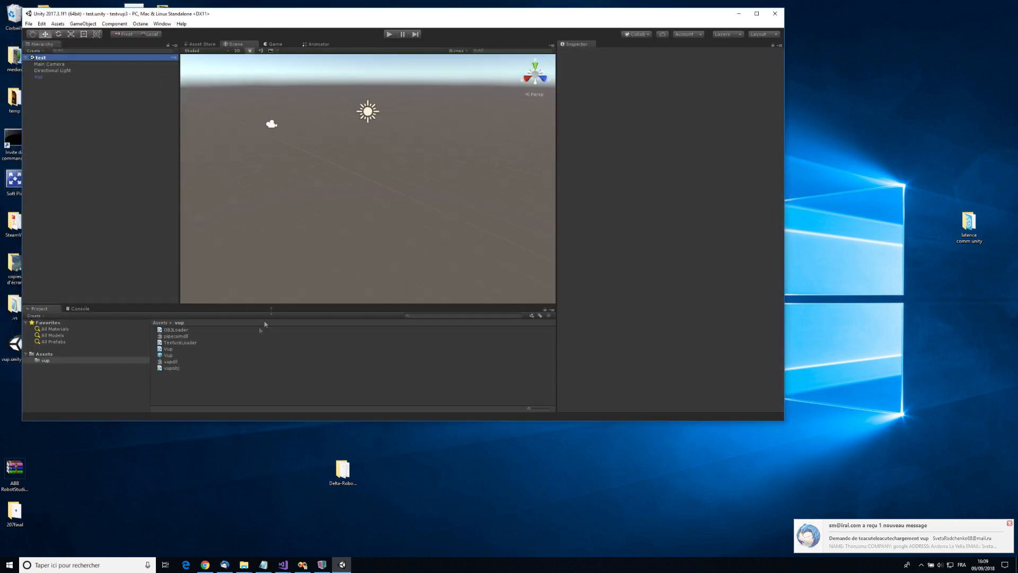
right_click(167, 355)
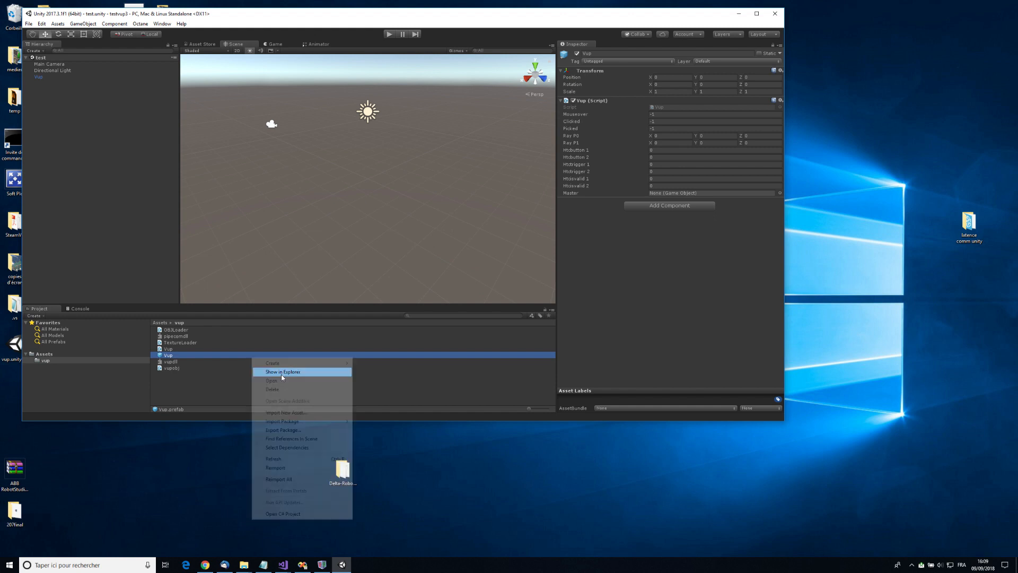
Step: Show the vup folder in File Explorer and select pipecomdll.dll and vupdll.dll
click(282, 371)
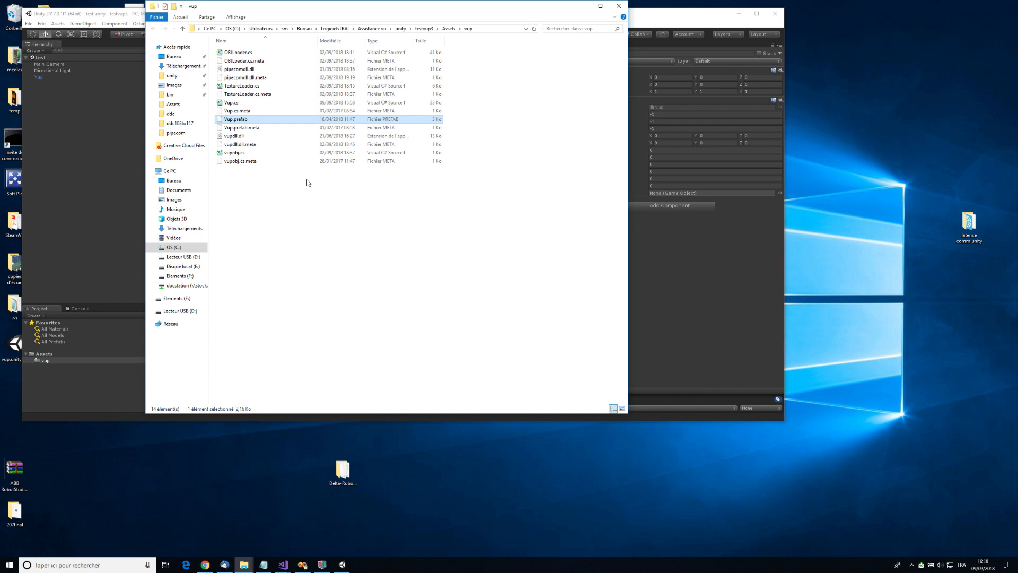
mouse_move(290, 195)
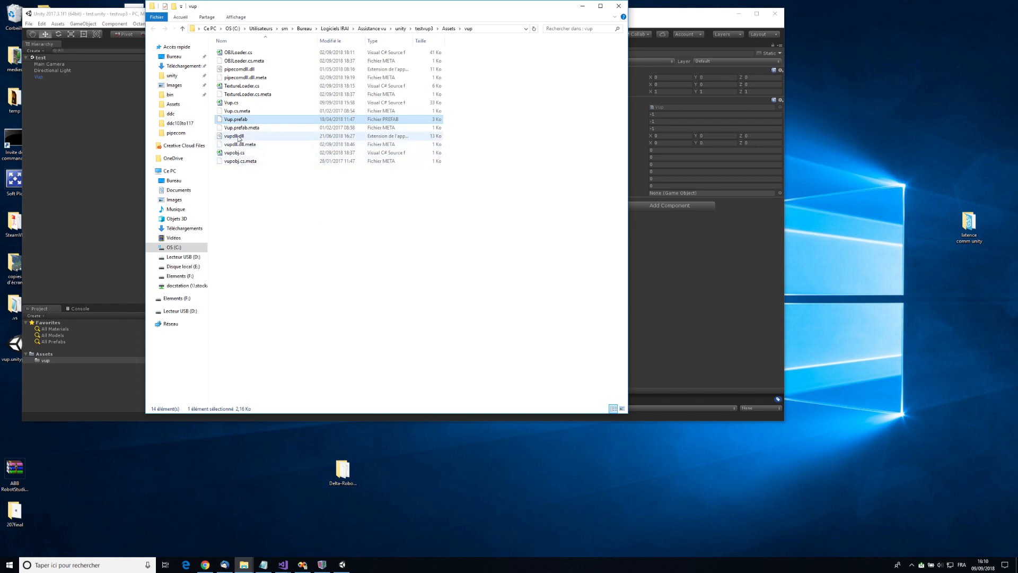
click(238, 69)
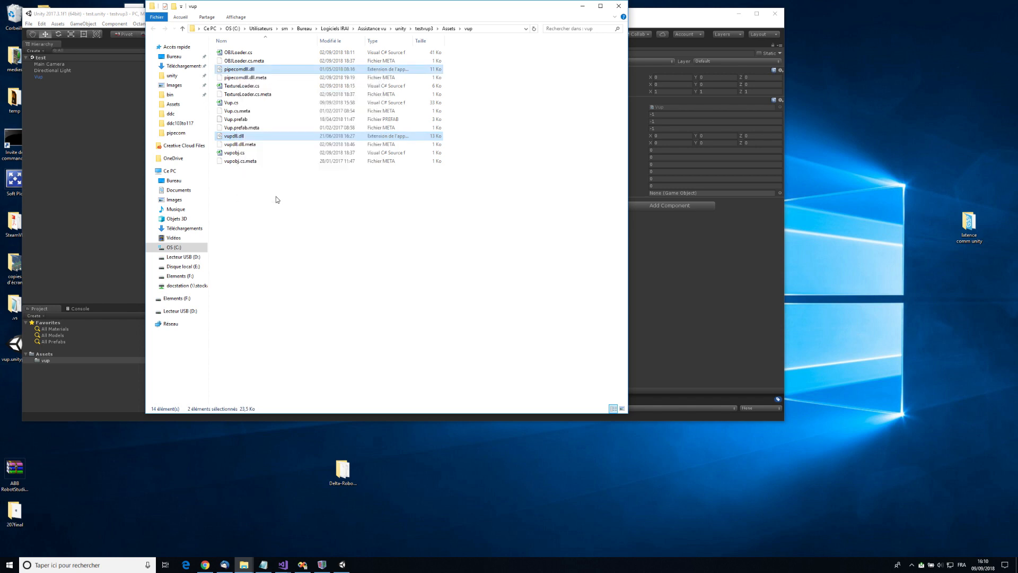
mouse_move(280, 545)
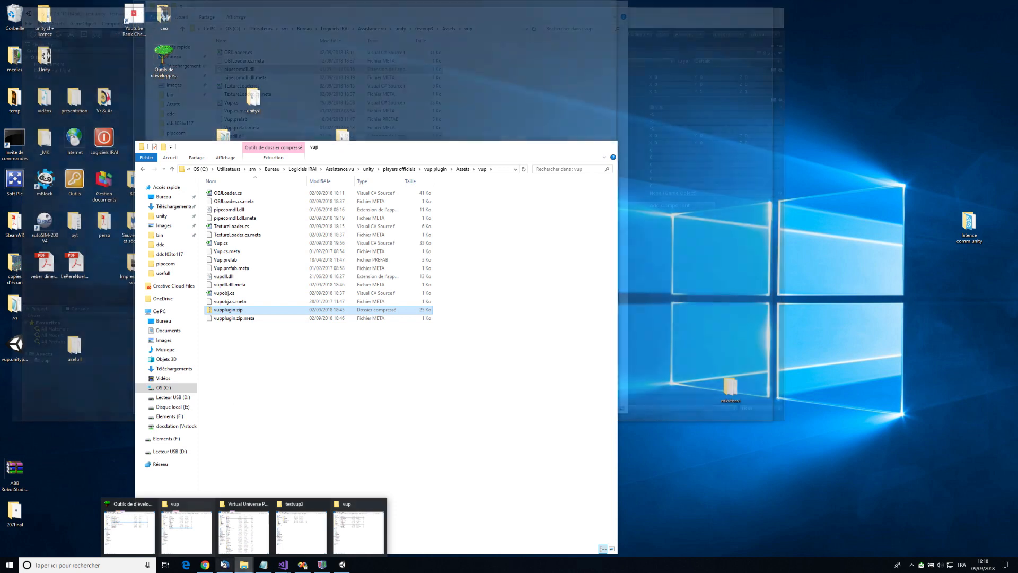
Step: Navigate from the Desktop Unity shortcuts to the Unity Editor installation folder
right_click(243, 563)
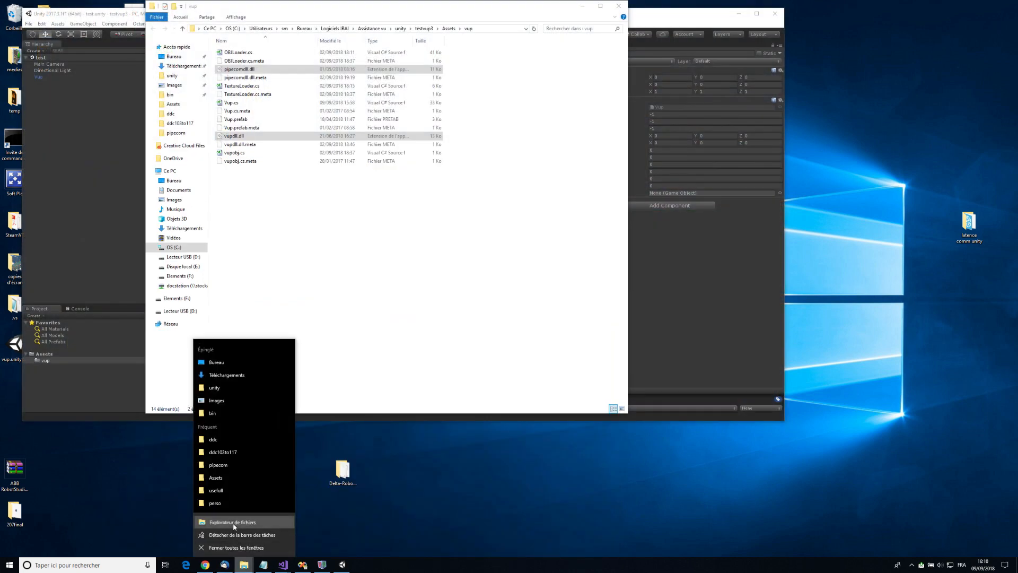
click(233, 522)
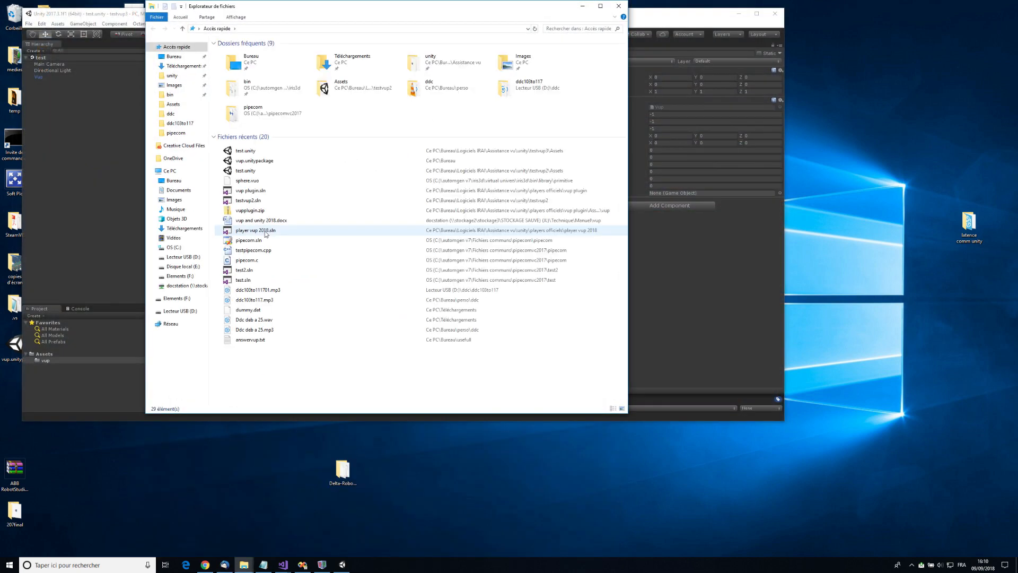
click(172, 76)
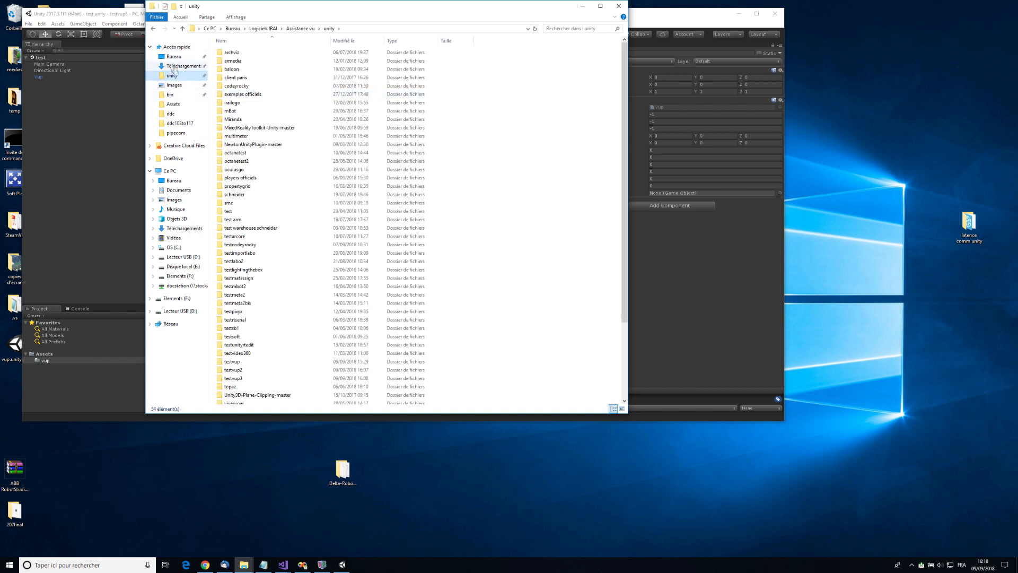
click(173, 57)
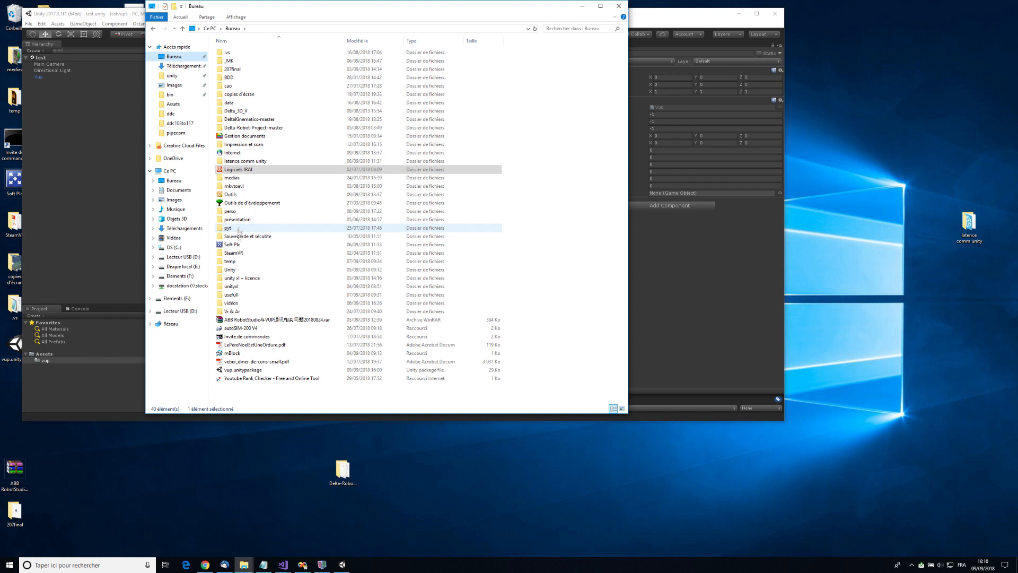
double_click(230, 270)
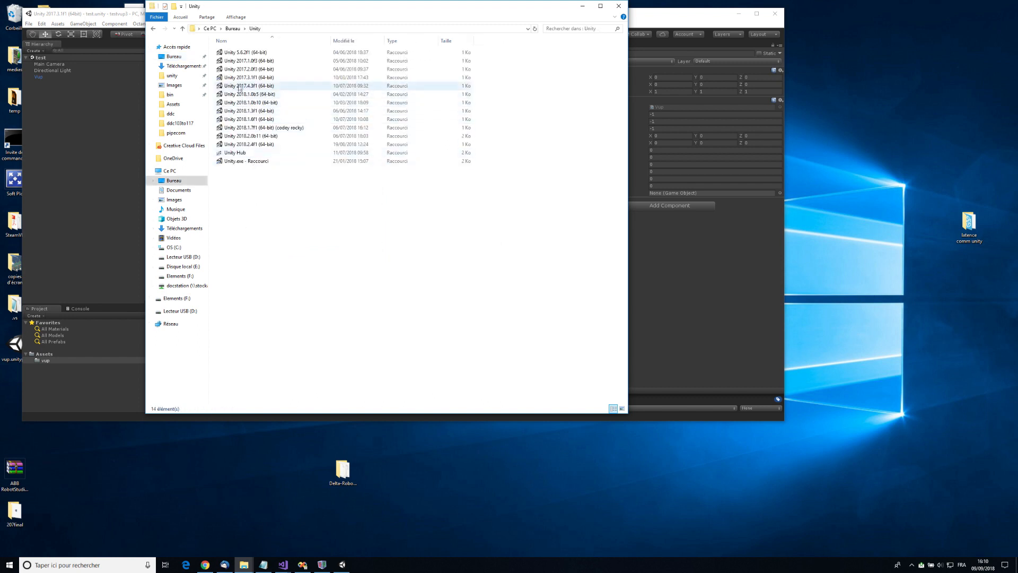
click(249, 78)
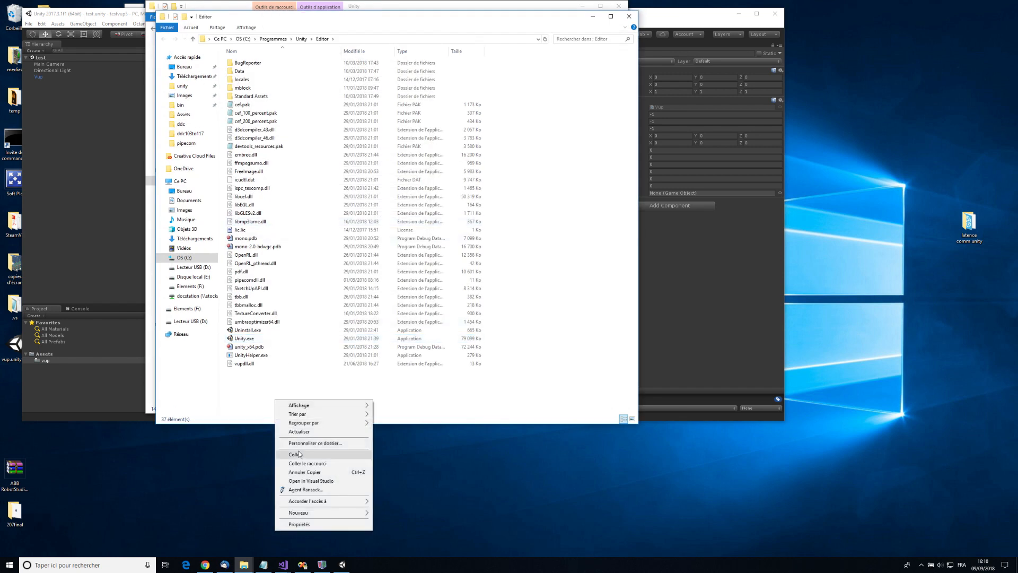
Step: Paste the copied DLL files into the Editor folder
click(294, 454)
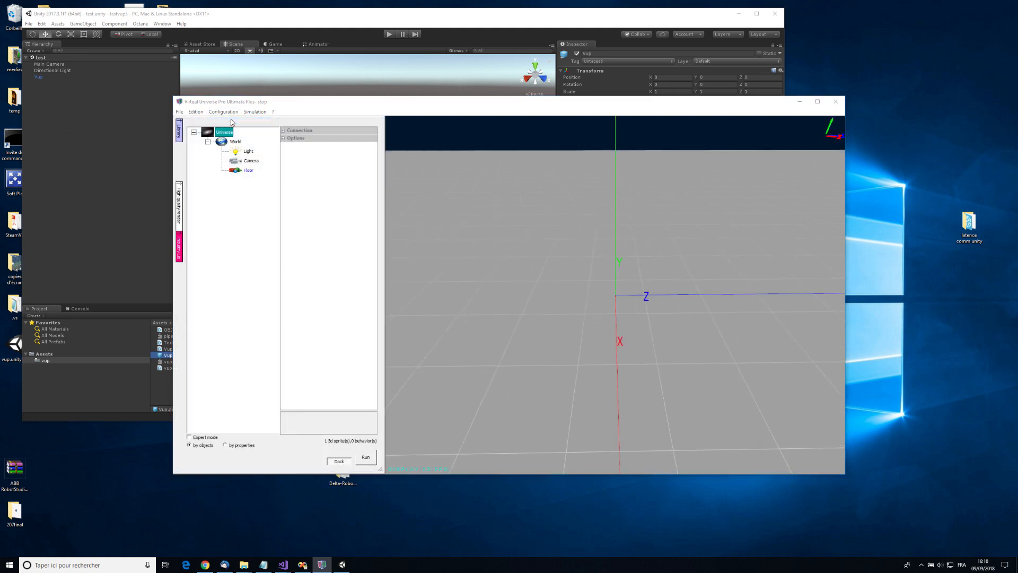
Step: Load sphere.vuo from Library > Primitive into the World
right_click(236, 142)
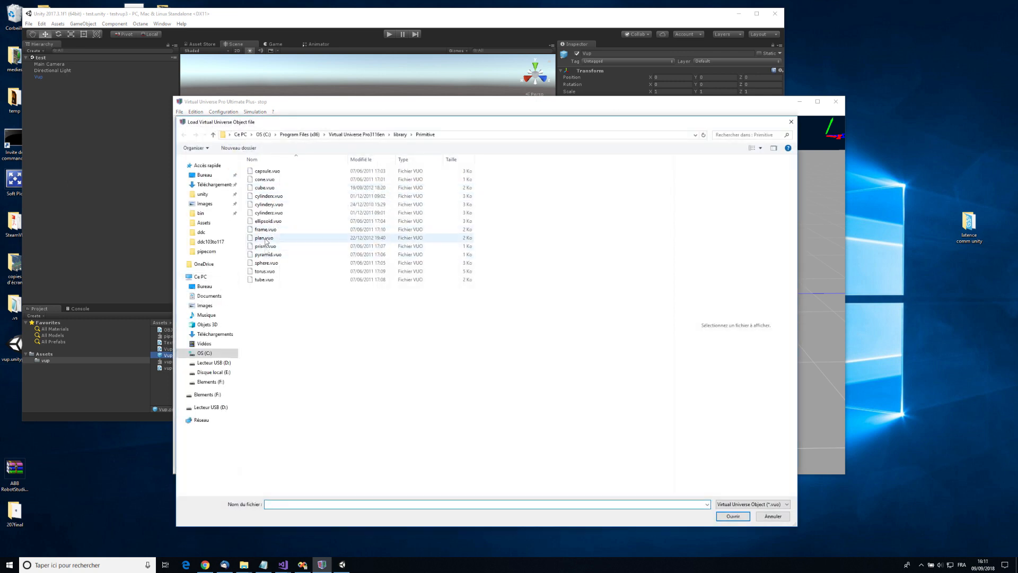
click(267, 262)
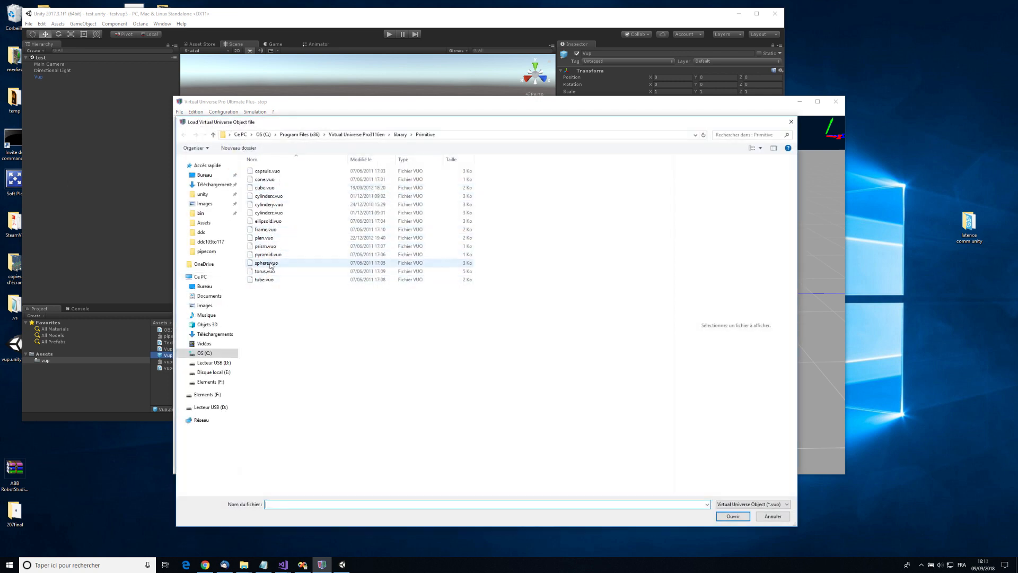
double_click(267, 262)
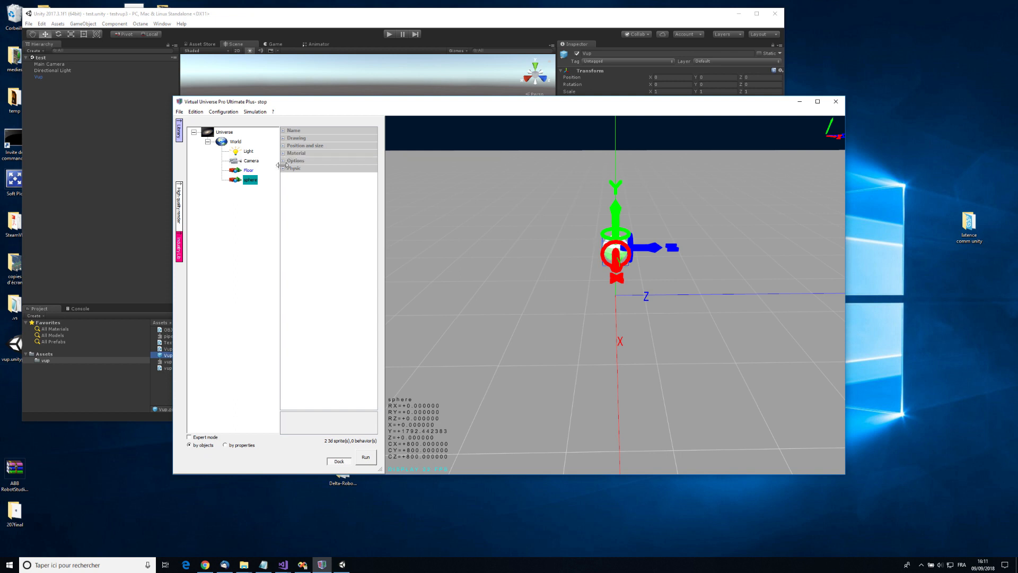
Step: Set Use physic to True on the sphere, then select the Floor to make it a gravity-free Box body
click(294, 168)
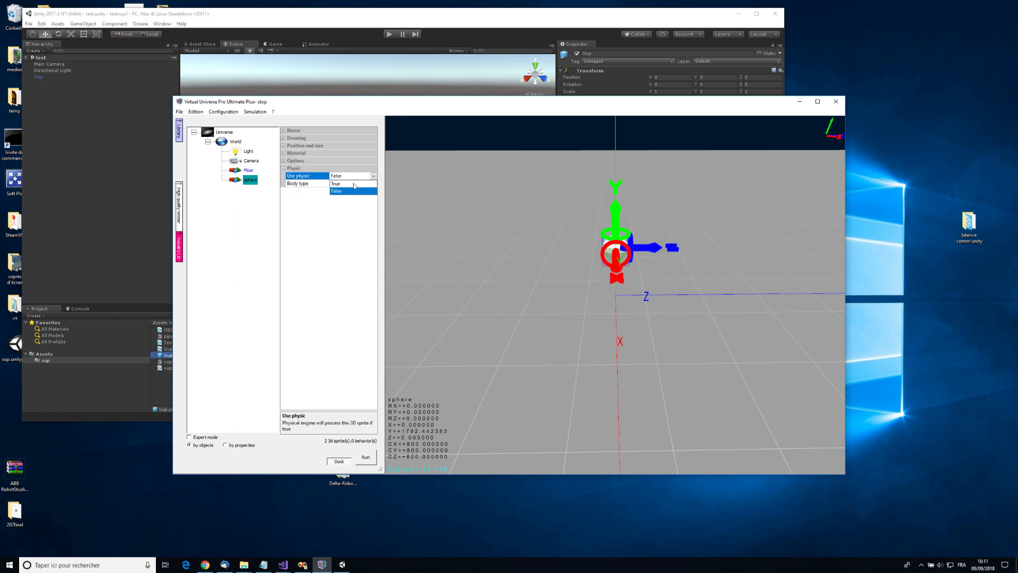
click(336, 184)
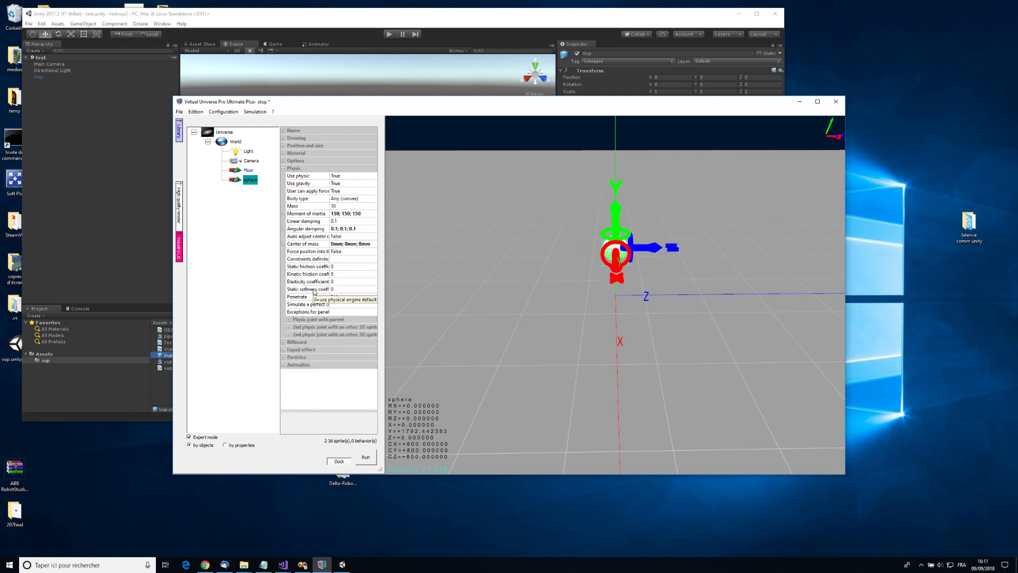
click(306, 281)
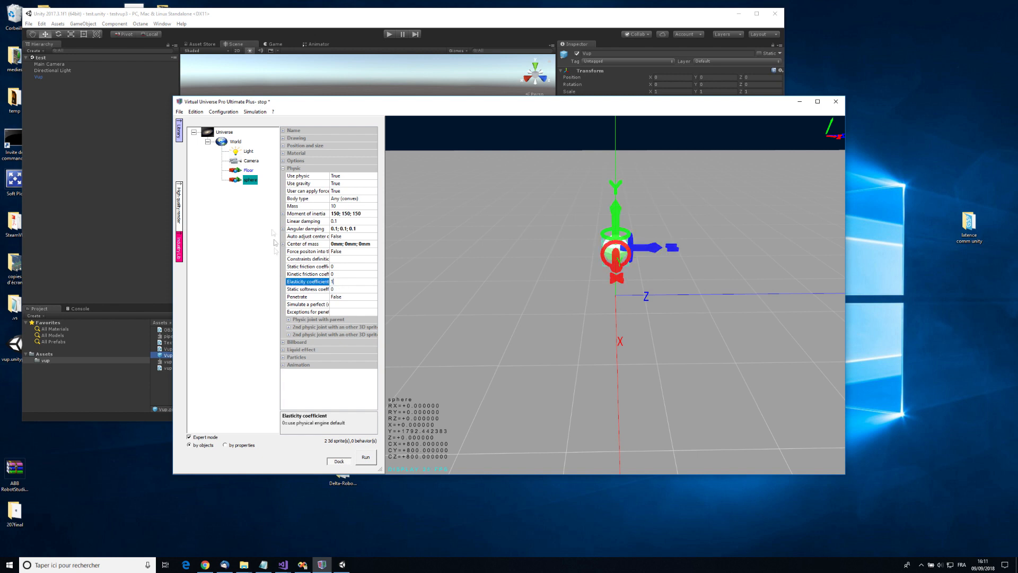
click(248, 169)
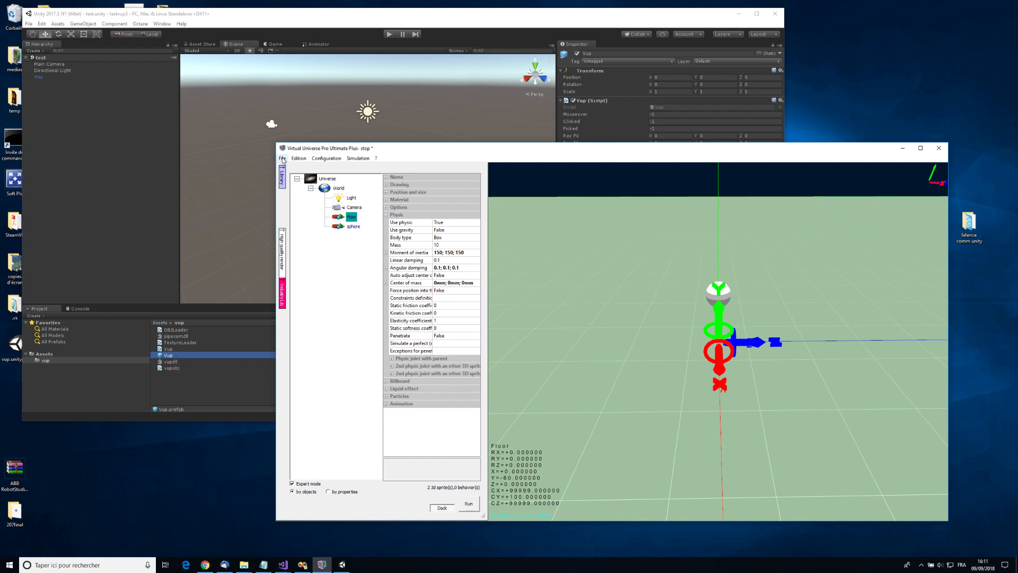
click(282, 158)
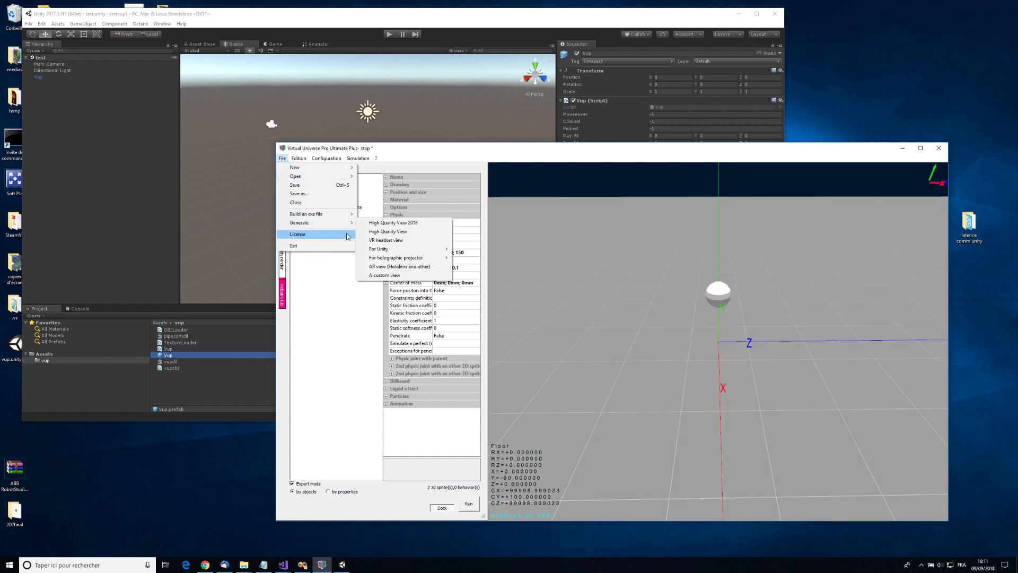
mouse_move(299, 223)
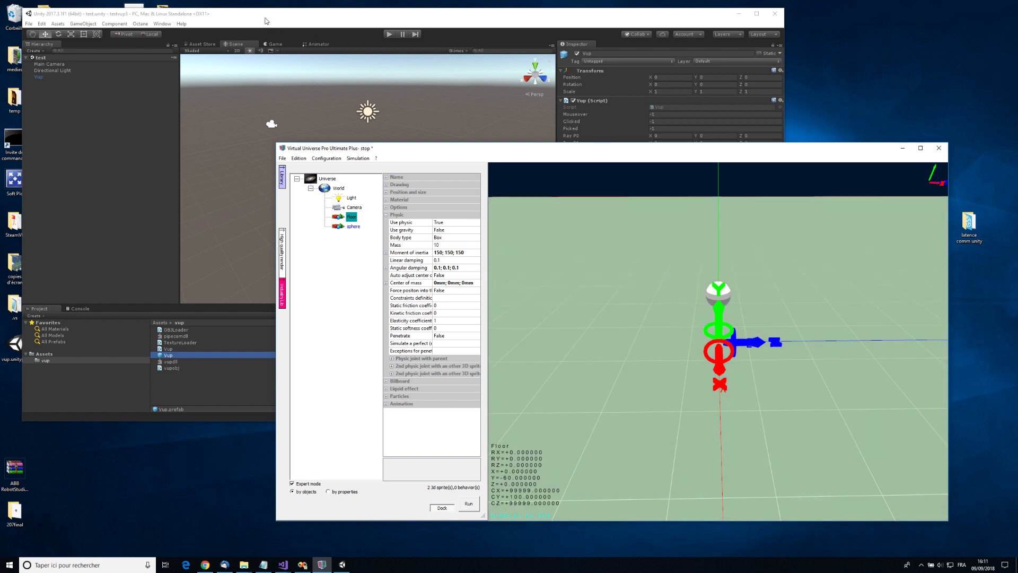
Step: Run GameObject > Import From VUP and expand the imported vup object in the Hierarchy
click(83, 23)
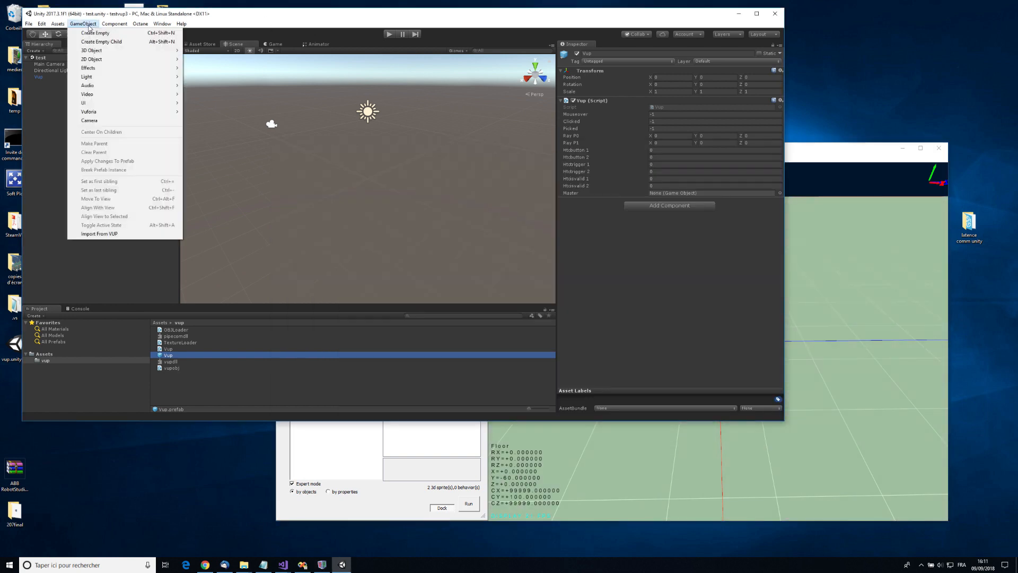
click(100, 233)
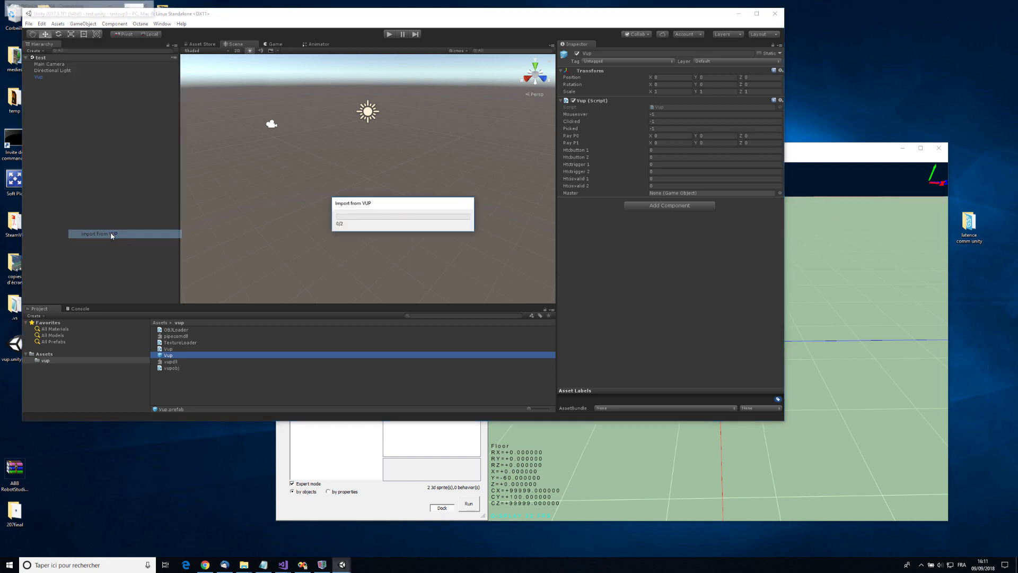
click(98, 233)
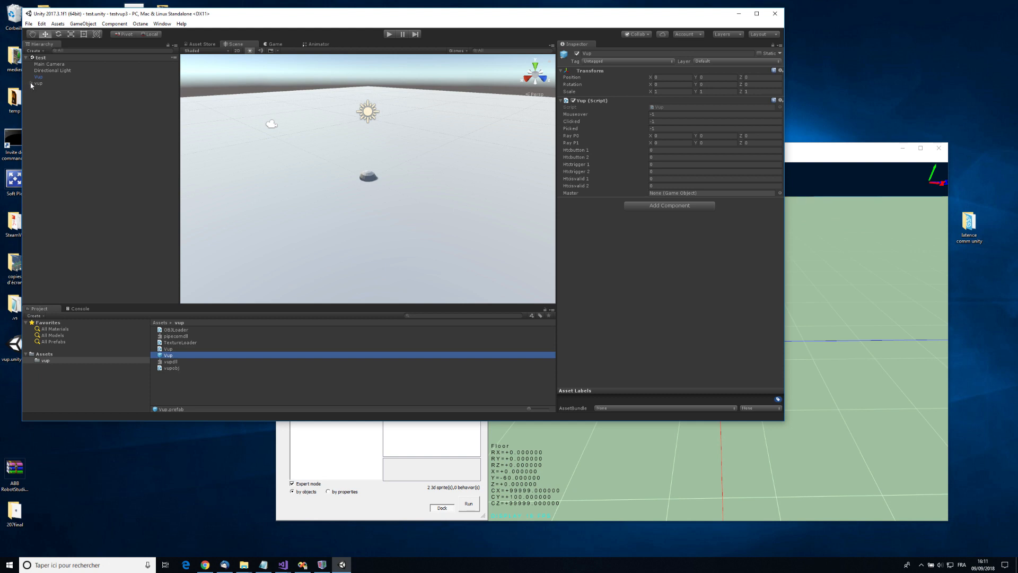
click(32, 83)
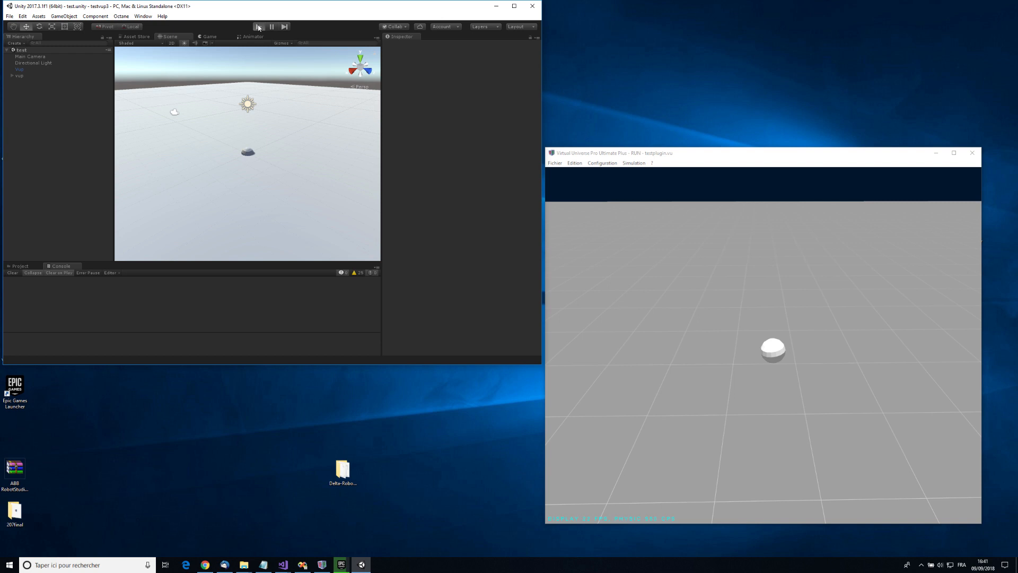
Step: Start Unity play mode while the Virtual Universe Pro simulation runs
click(258, 25)
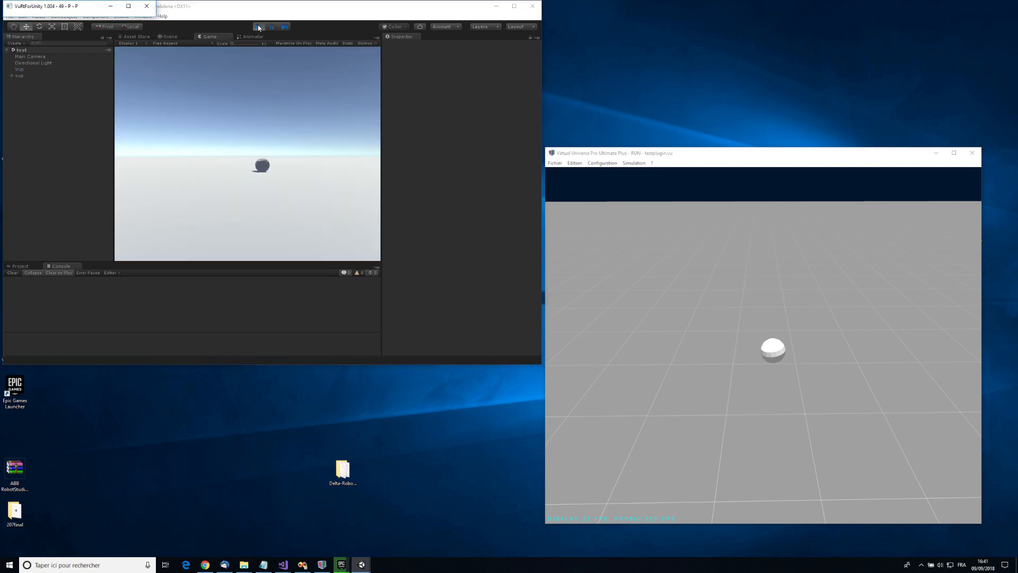